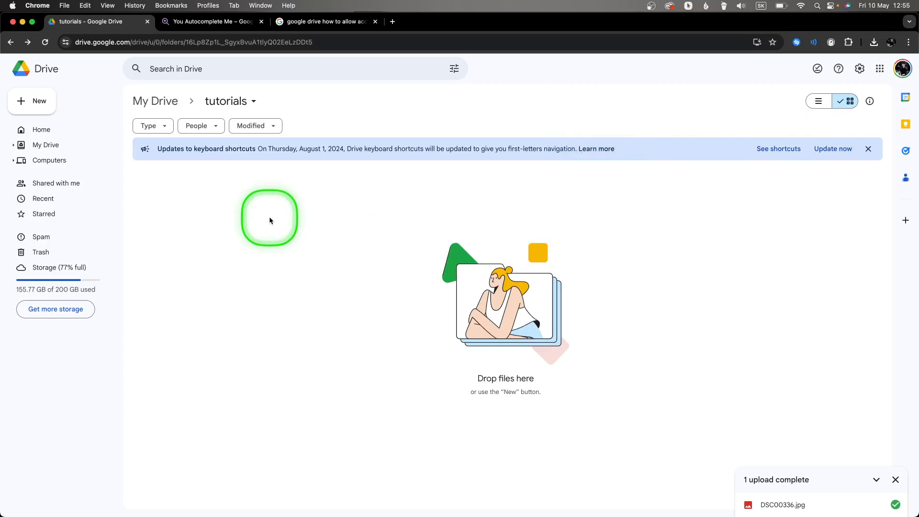
pyautogui.moveTo(314, 248)
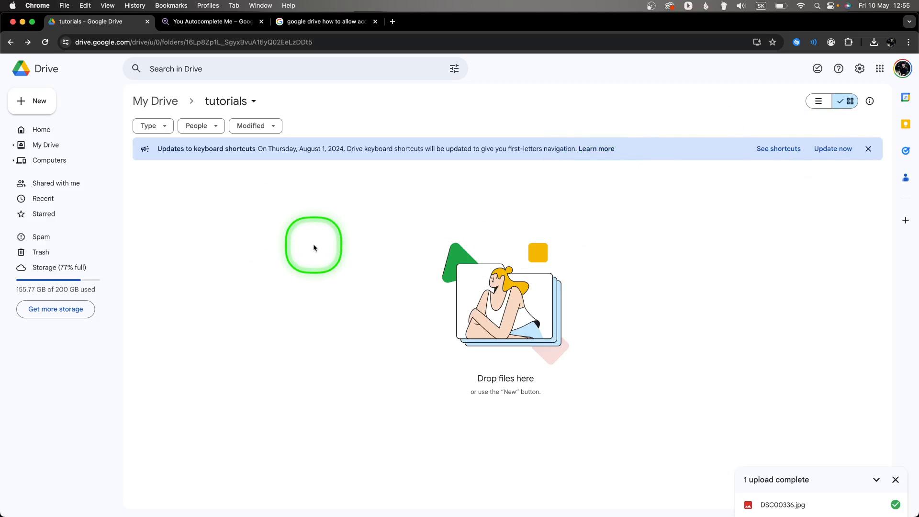
pyautogui.moveTo(528, 246)
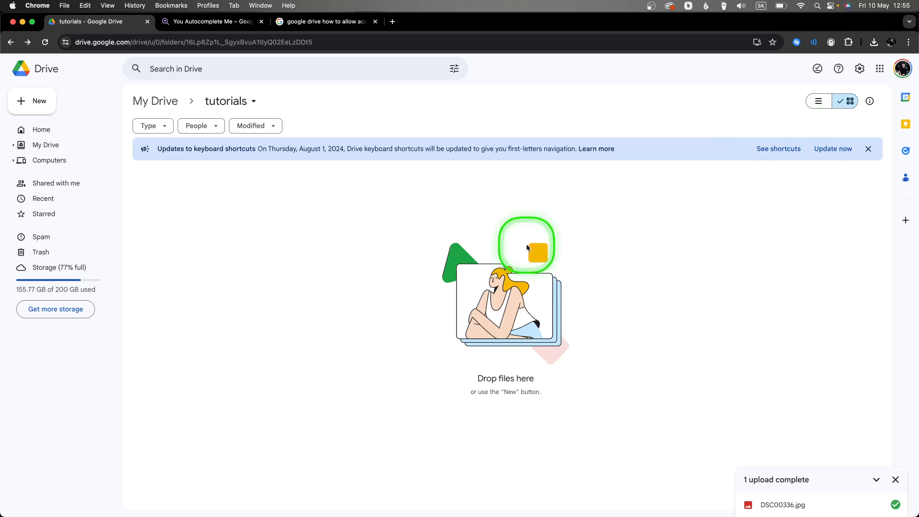
pyautogui.moveTo(270, 274)
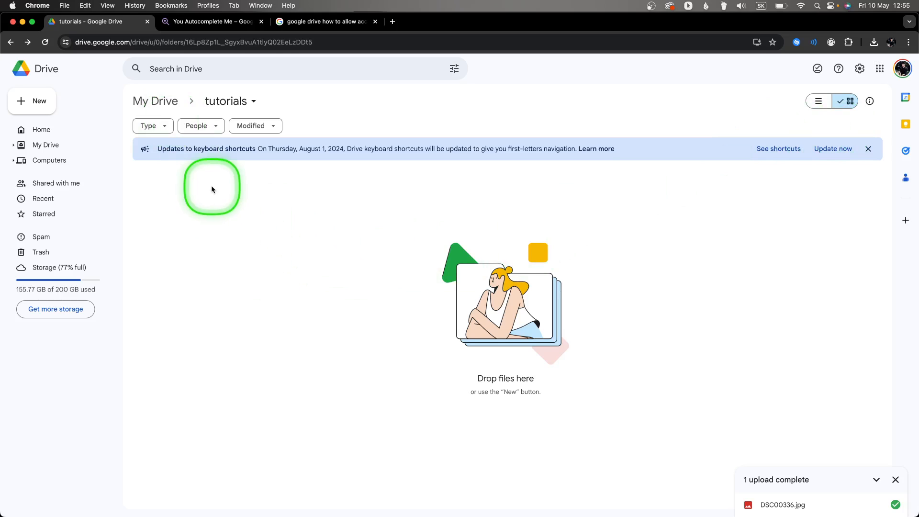
pyautogui.moveTo(30, 101)
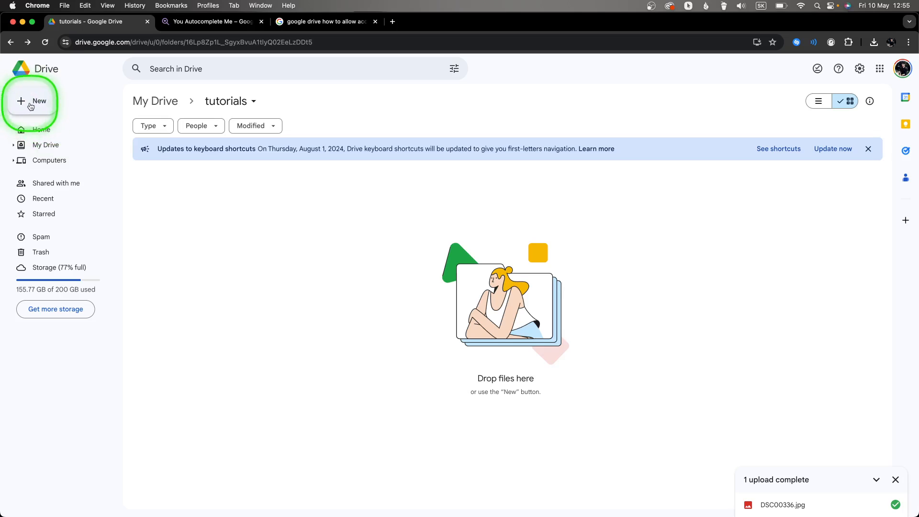
# Create a folder named 'my new photos' inside tutorials and open it
pyautogui.click(31, 101)
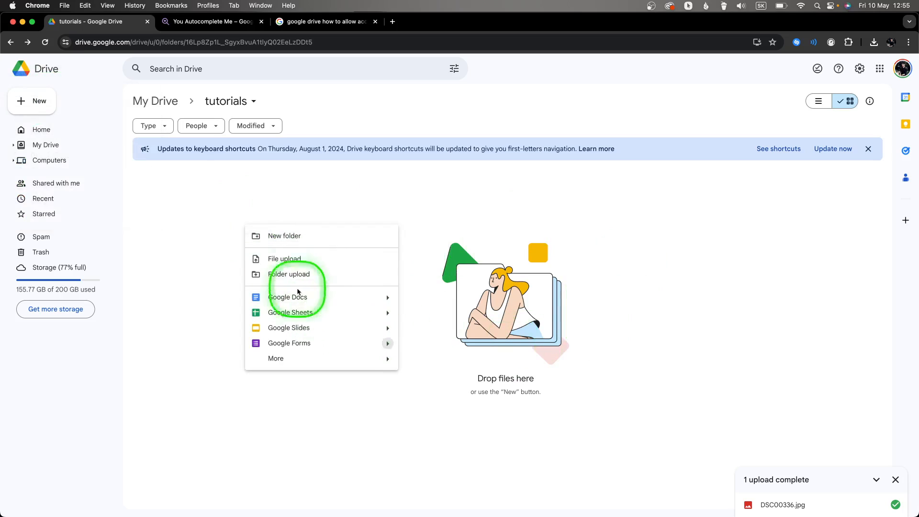
pyautogui.click(284, 236)
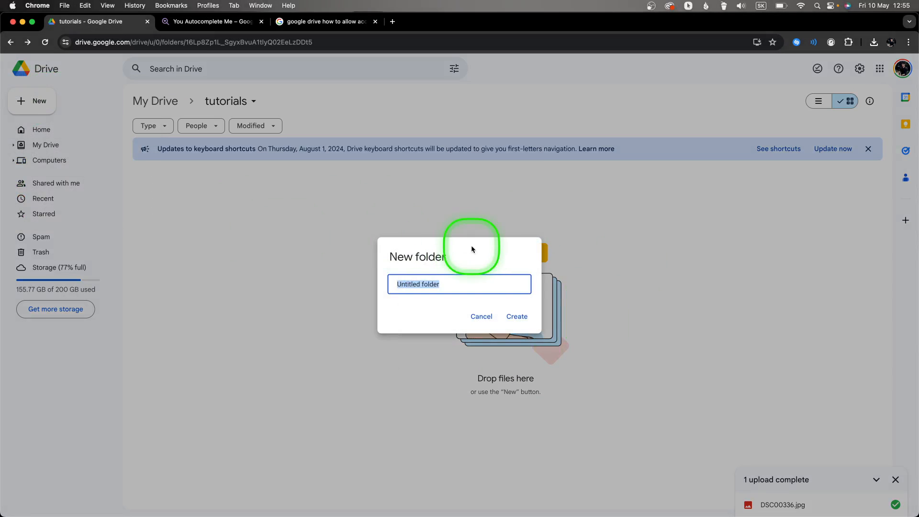
pyautogui.write('m')
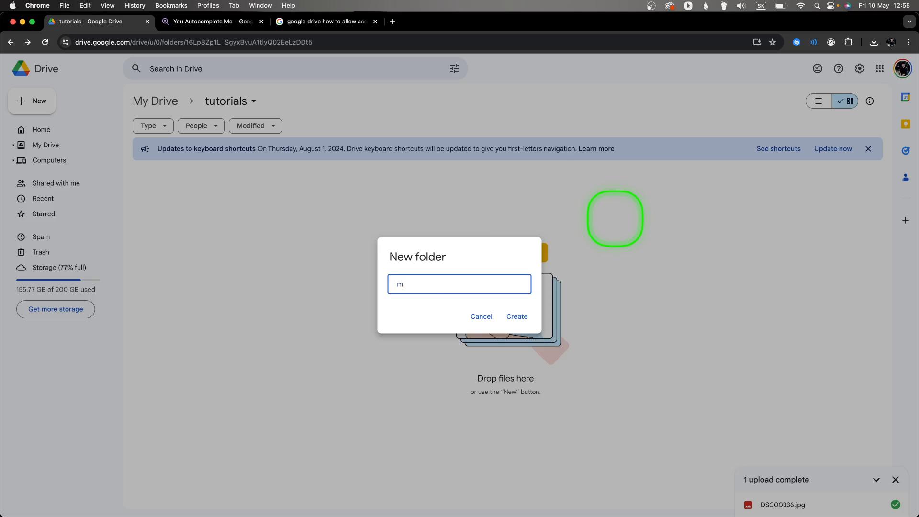
pyautogui.write('y new photos')
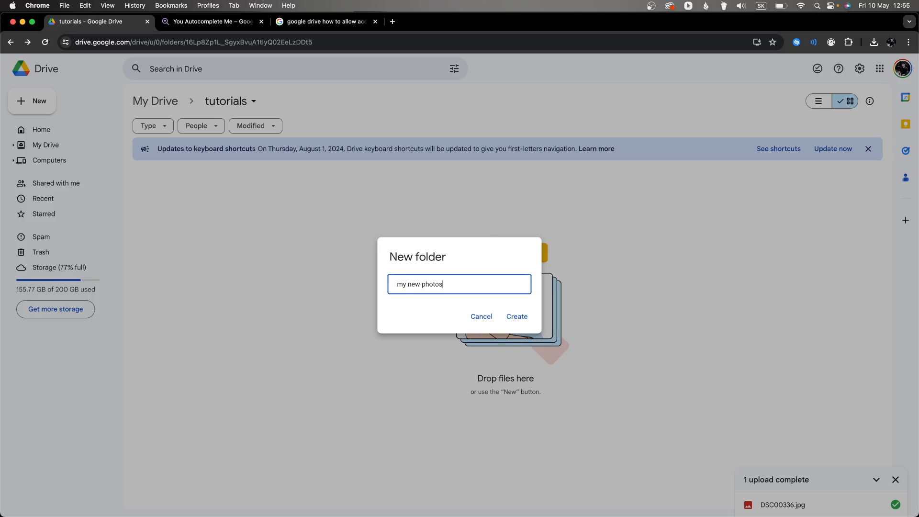
pyautogui.click(517, 317)
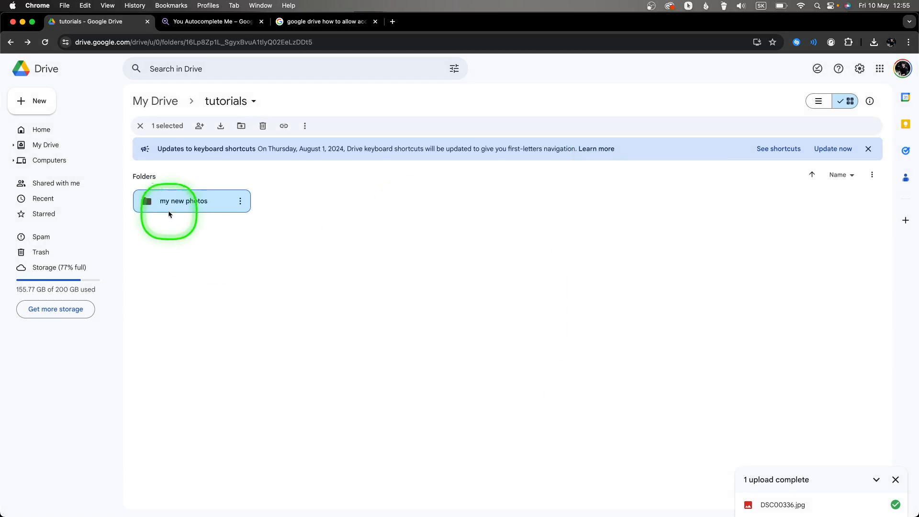
pyautogui.doubleClick(183, 201)
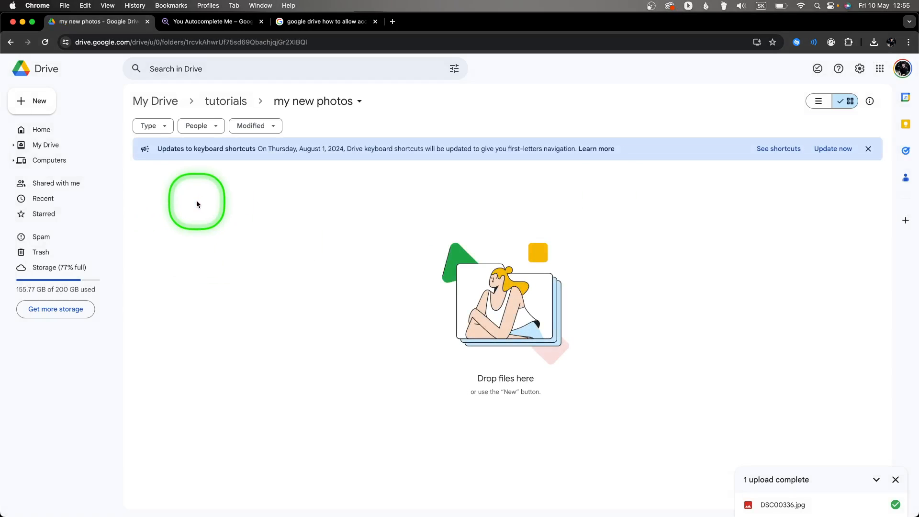
pyautogui.moveTo(391, 257)
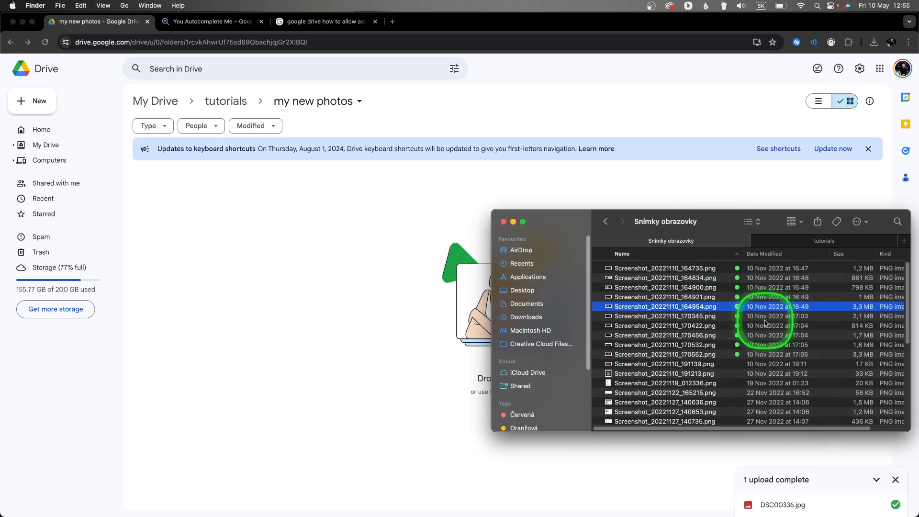
# Select the first screenshot in the Finder's Snímky obrazovky folder beside the Drive folder
pyautogui.click(666, 269)
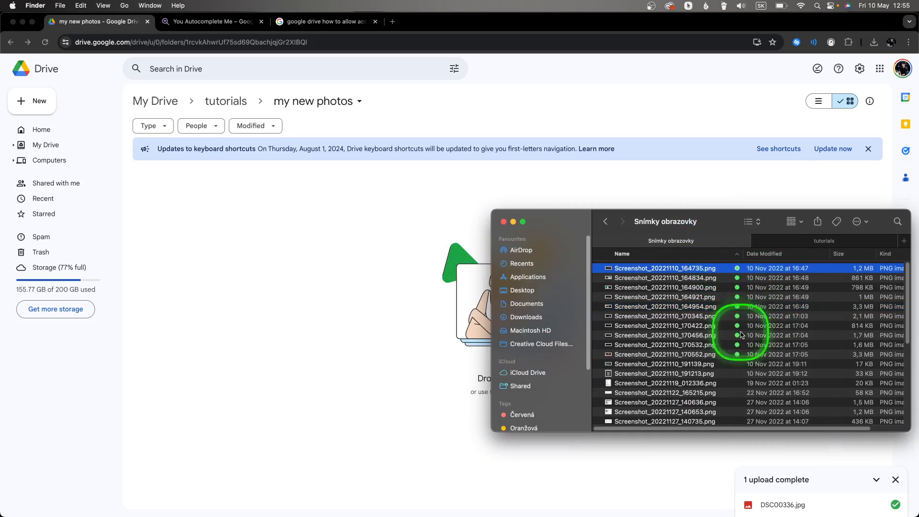